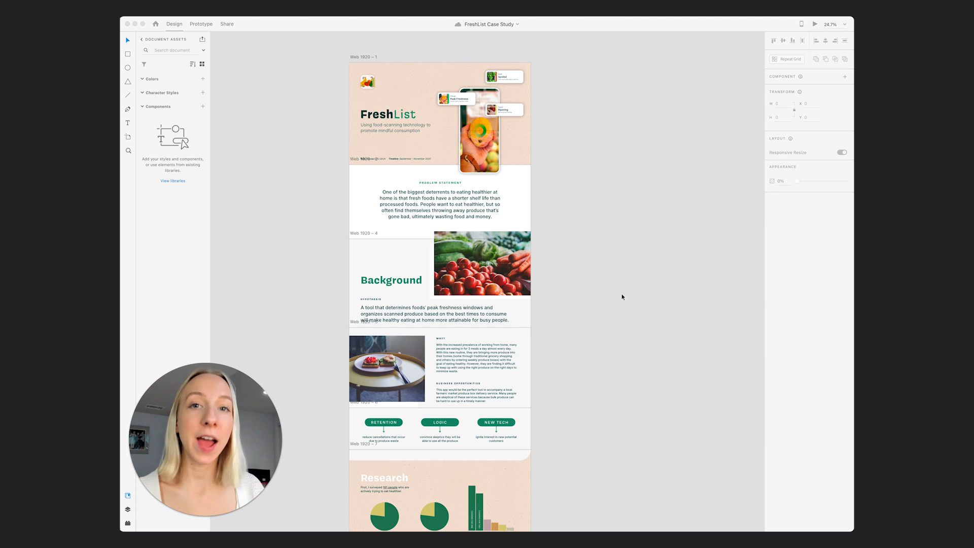
{"action": "scroll", "scroll_direction": "down", "scroll_amount": 3}
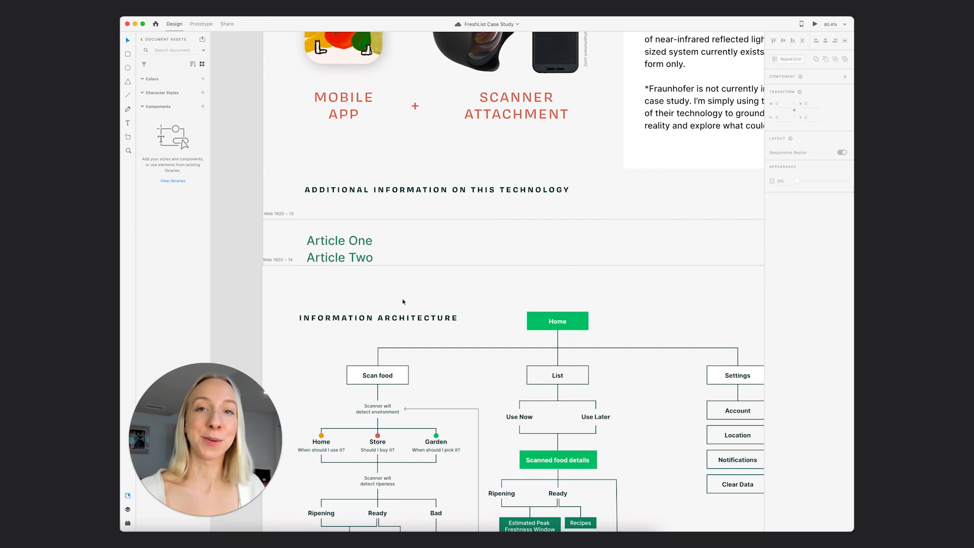
{"action": "scroll", "scroll_direction": "down", "scroll_amount": 3}
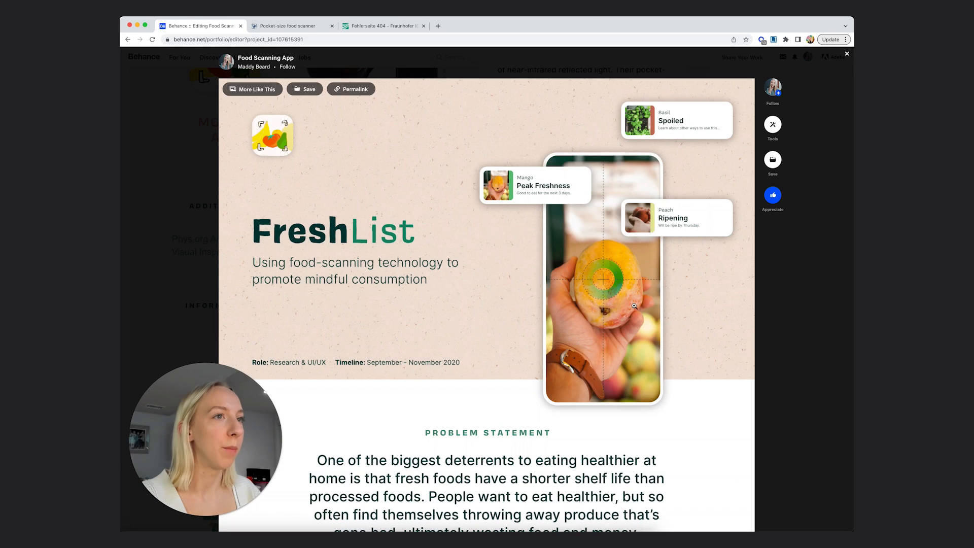
{"action": "scroll", "scroll_direction": "down", "scroll_amount": 3}
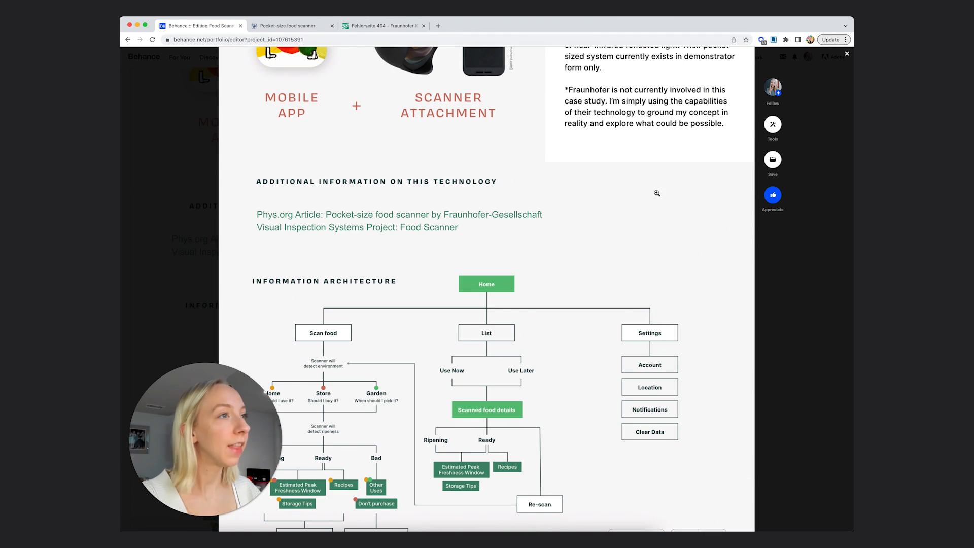